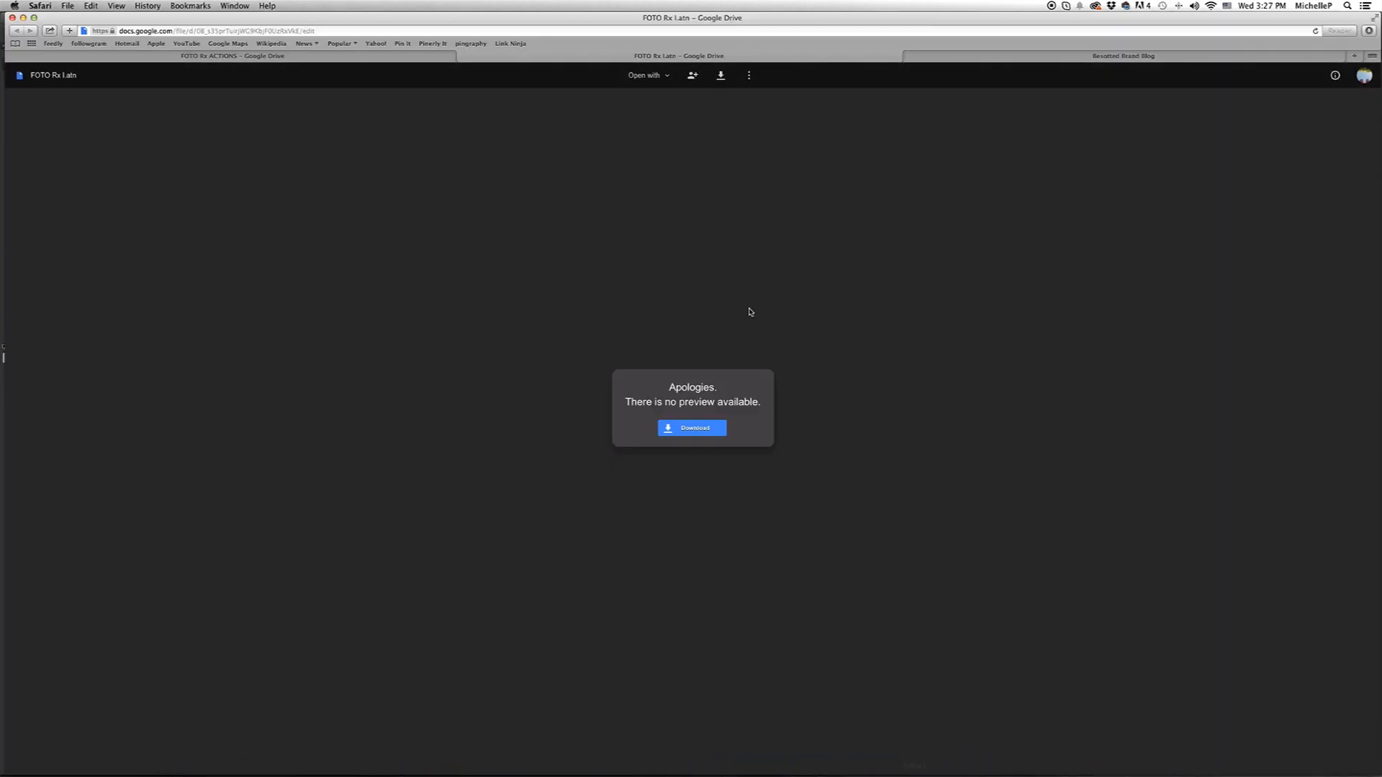
pyautogui.moveTo(721, 106)
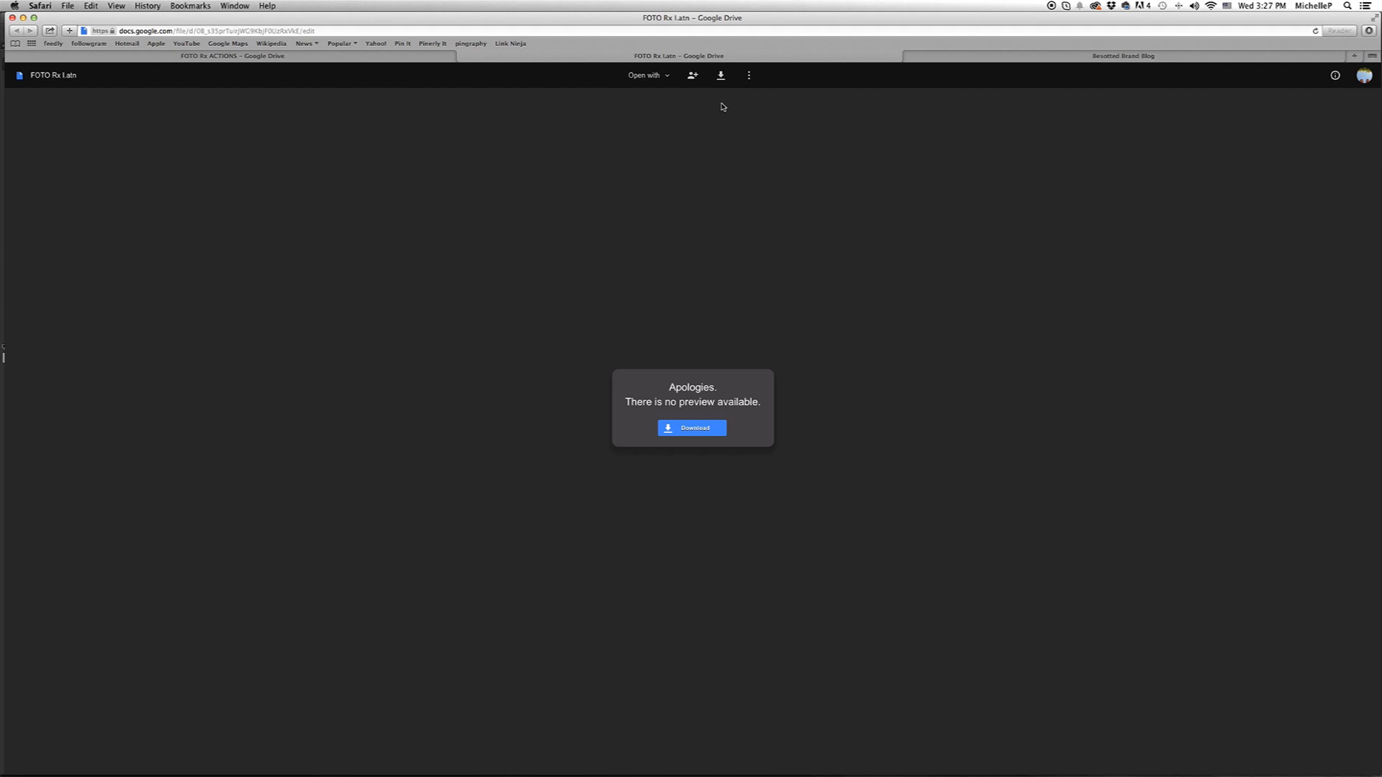
pyautogui.moveTo(720, 75)
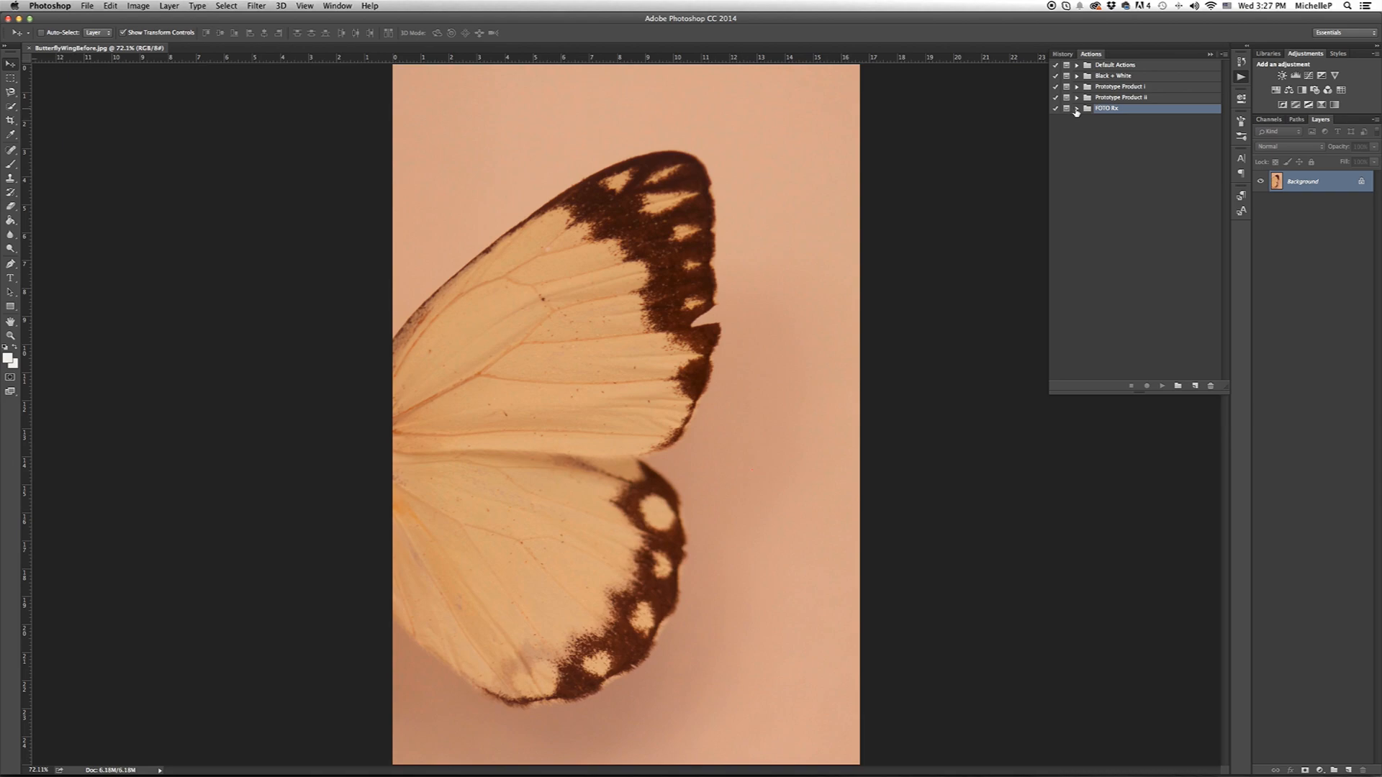
# Step: Show the Actions panel from the Window menu and collapse the Default Actions set
pyautogui.click(1077, 107)
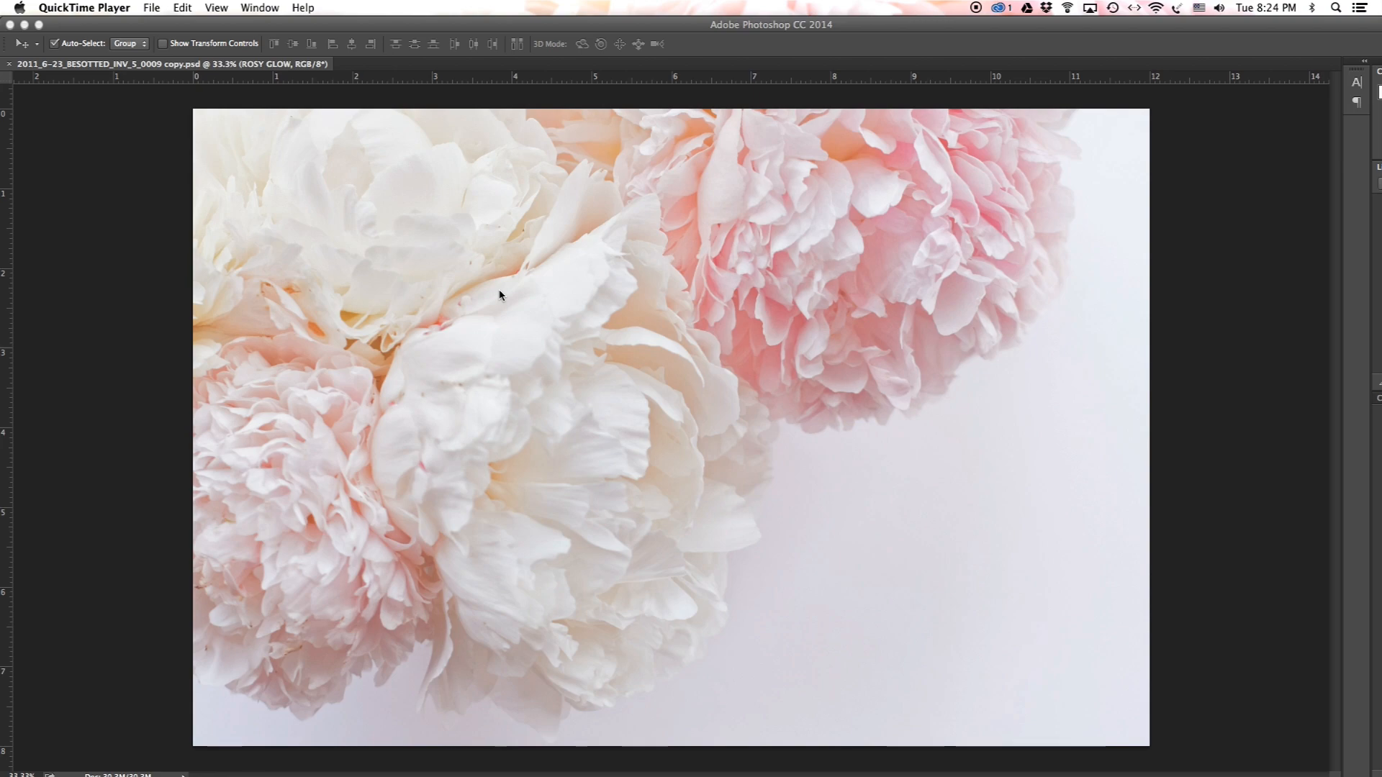
pyautogui.moveTo(400, 273)
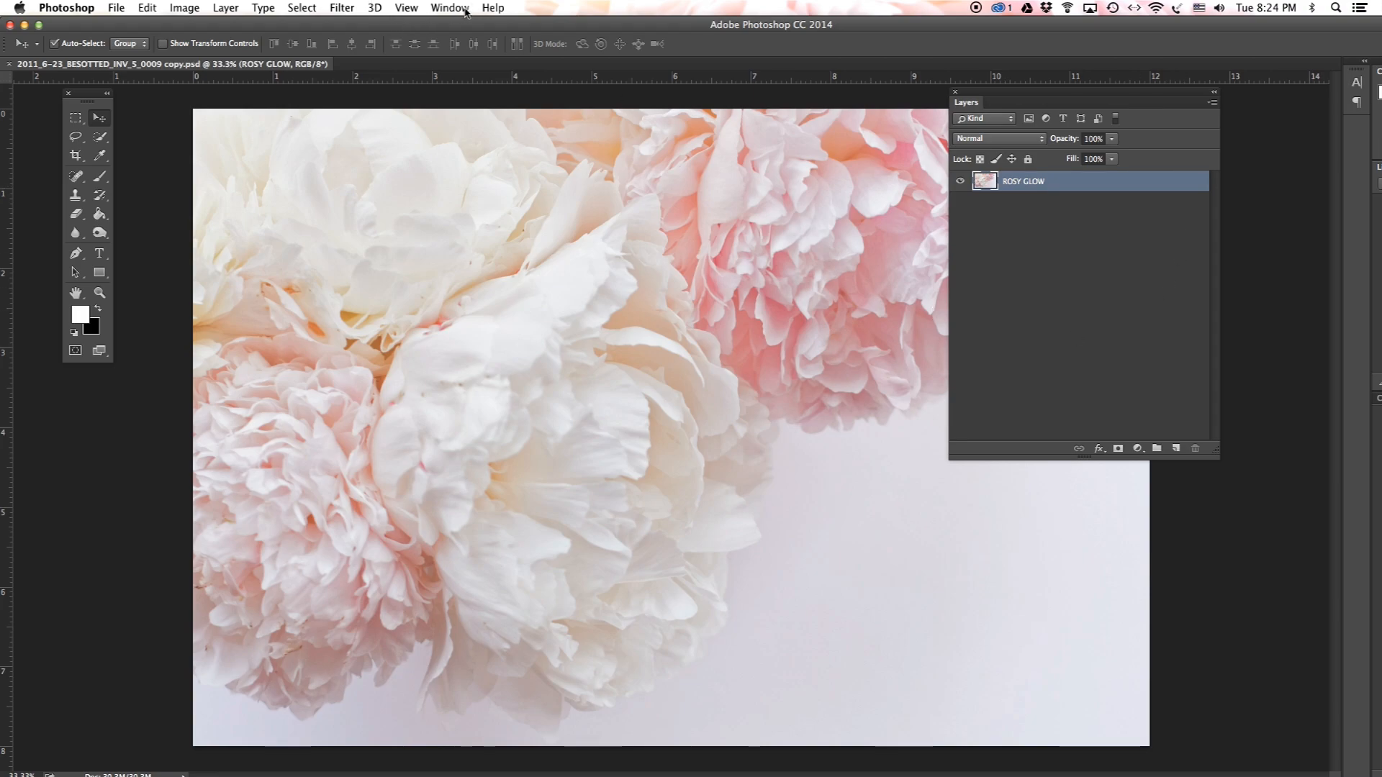
pyautogui.click(449, 7)
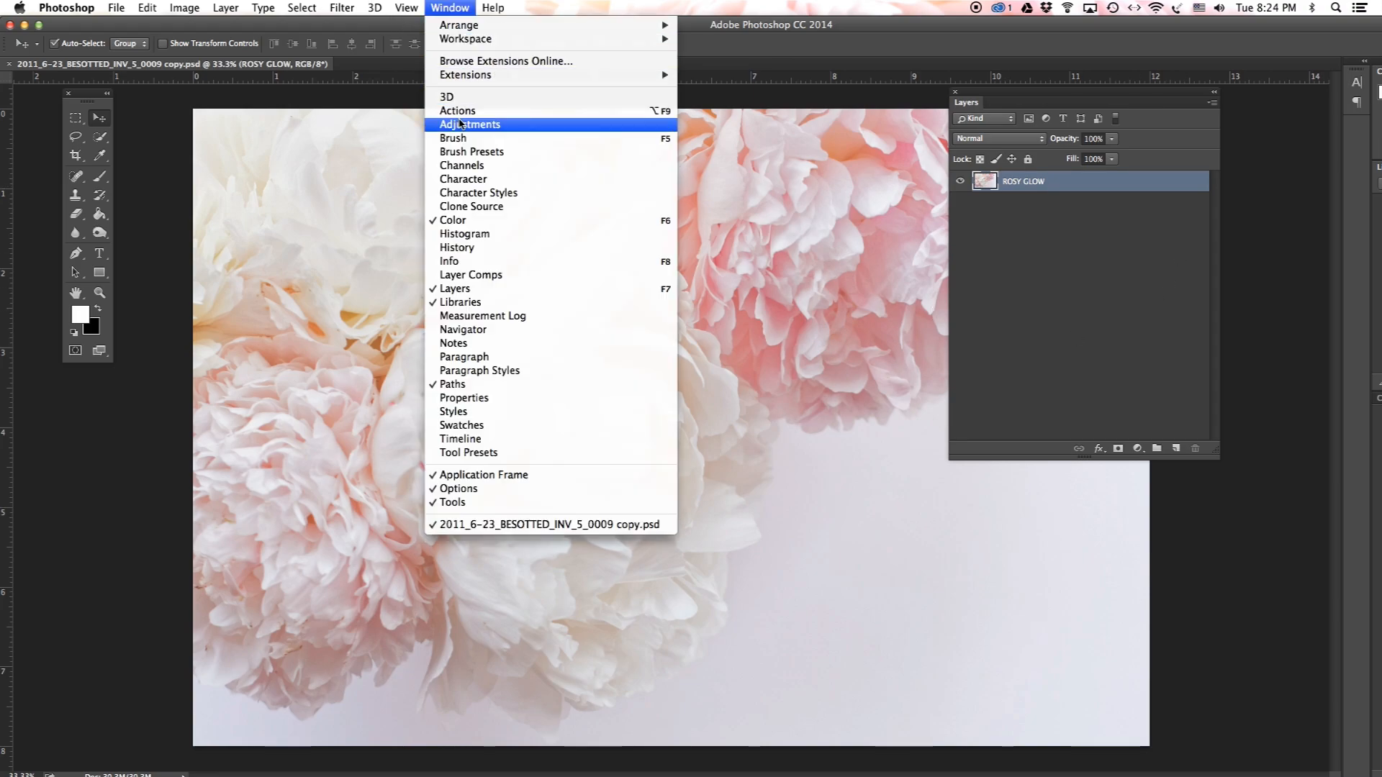
pyautogui.moveTo(457, 110)
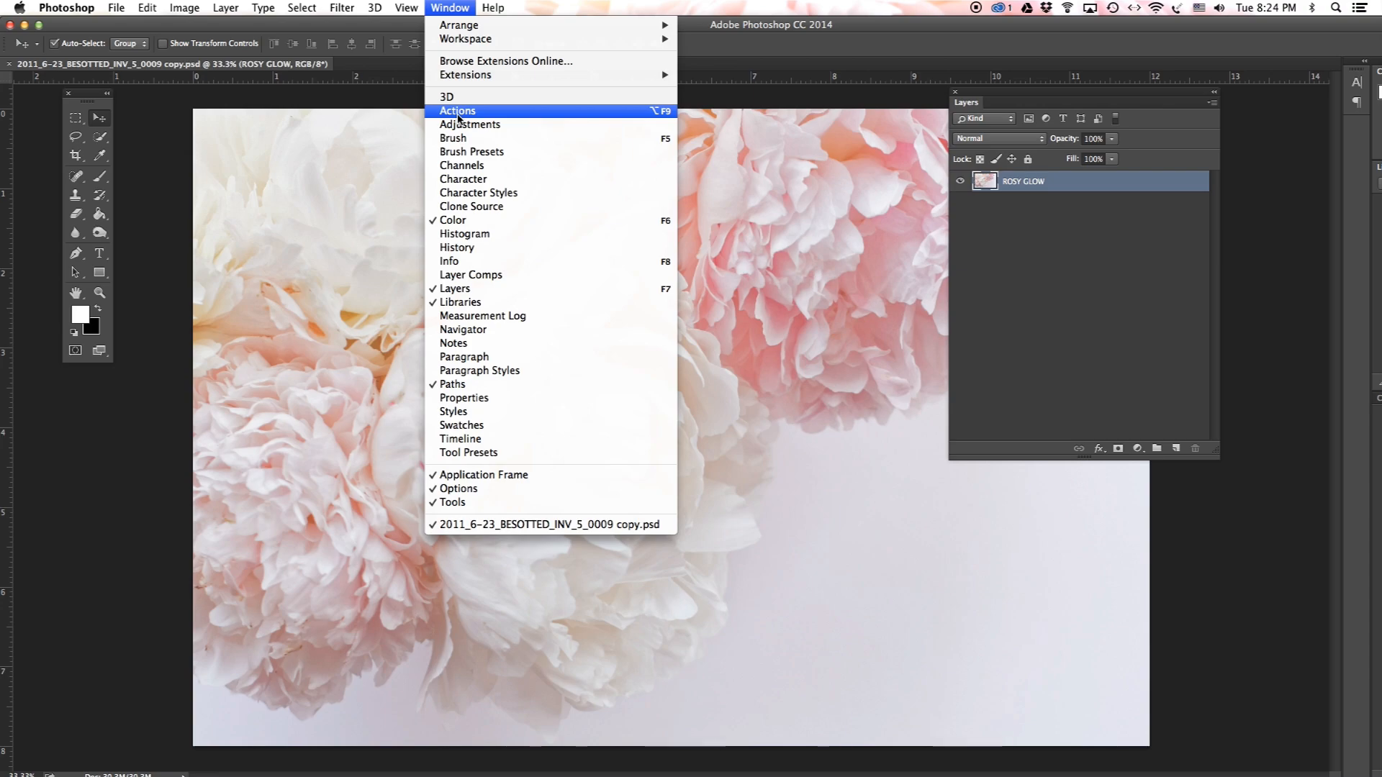
pyautogui.click(456, 110)
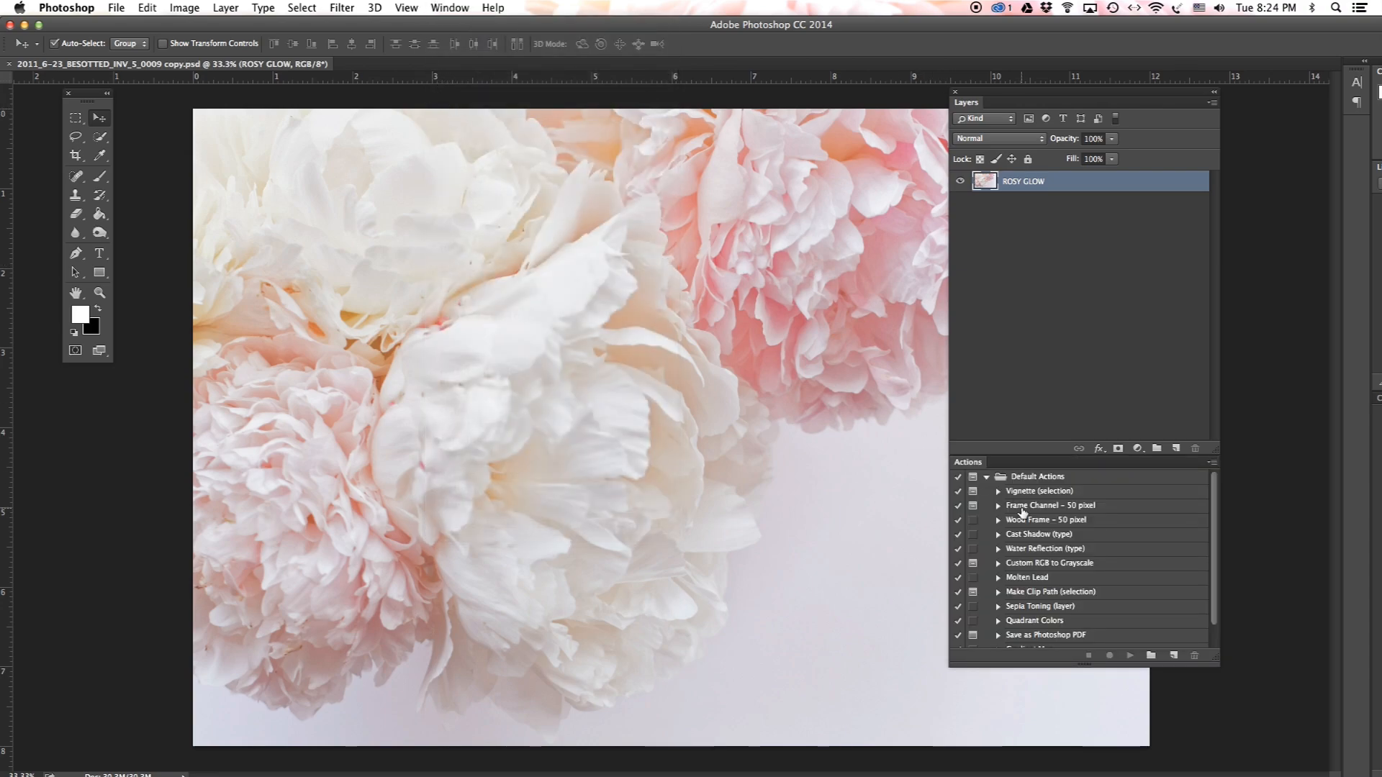
pyautogui.click(985, 476)
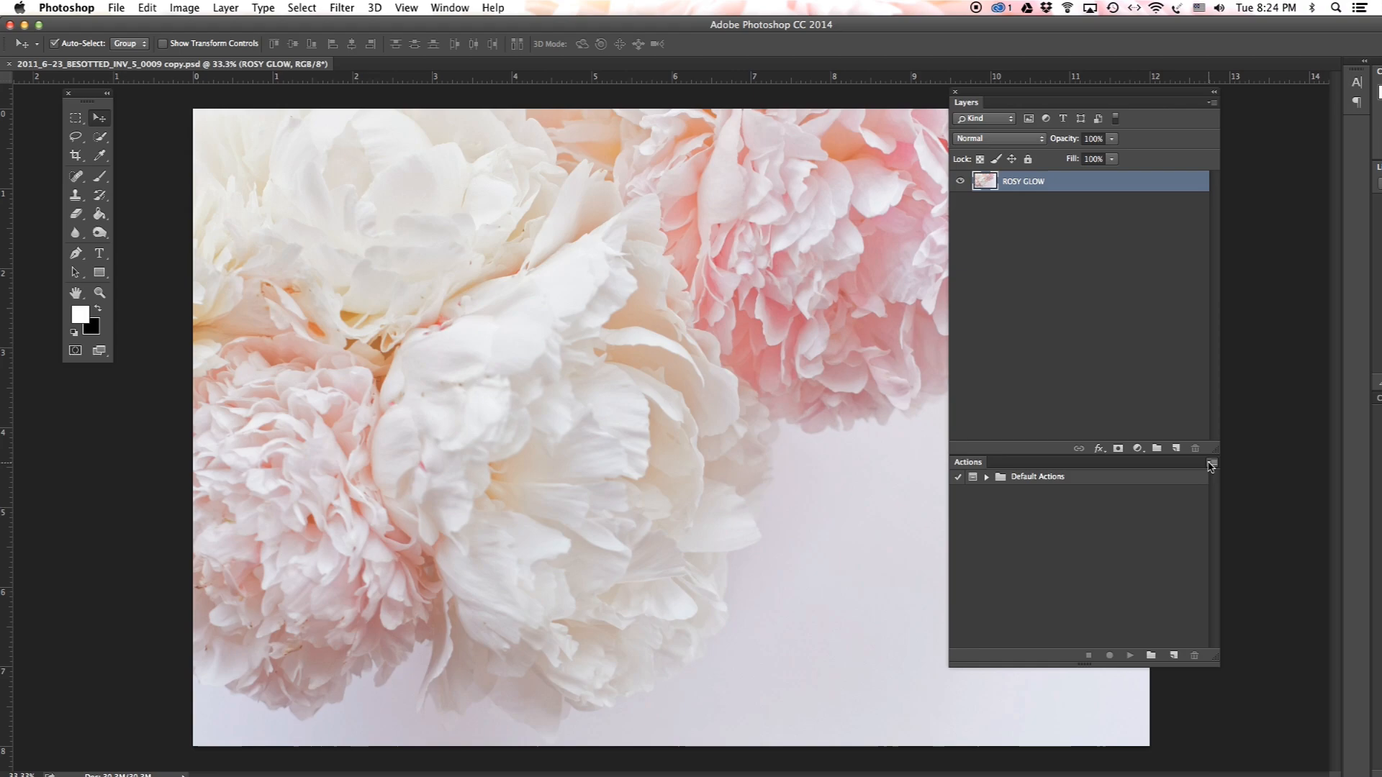
# Step: Load actions from FOTO Rx I.atn and expand the FOTO Rx set to show its glow and film actions
pyautogui.click(1213, 464)
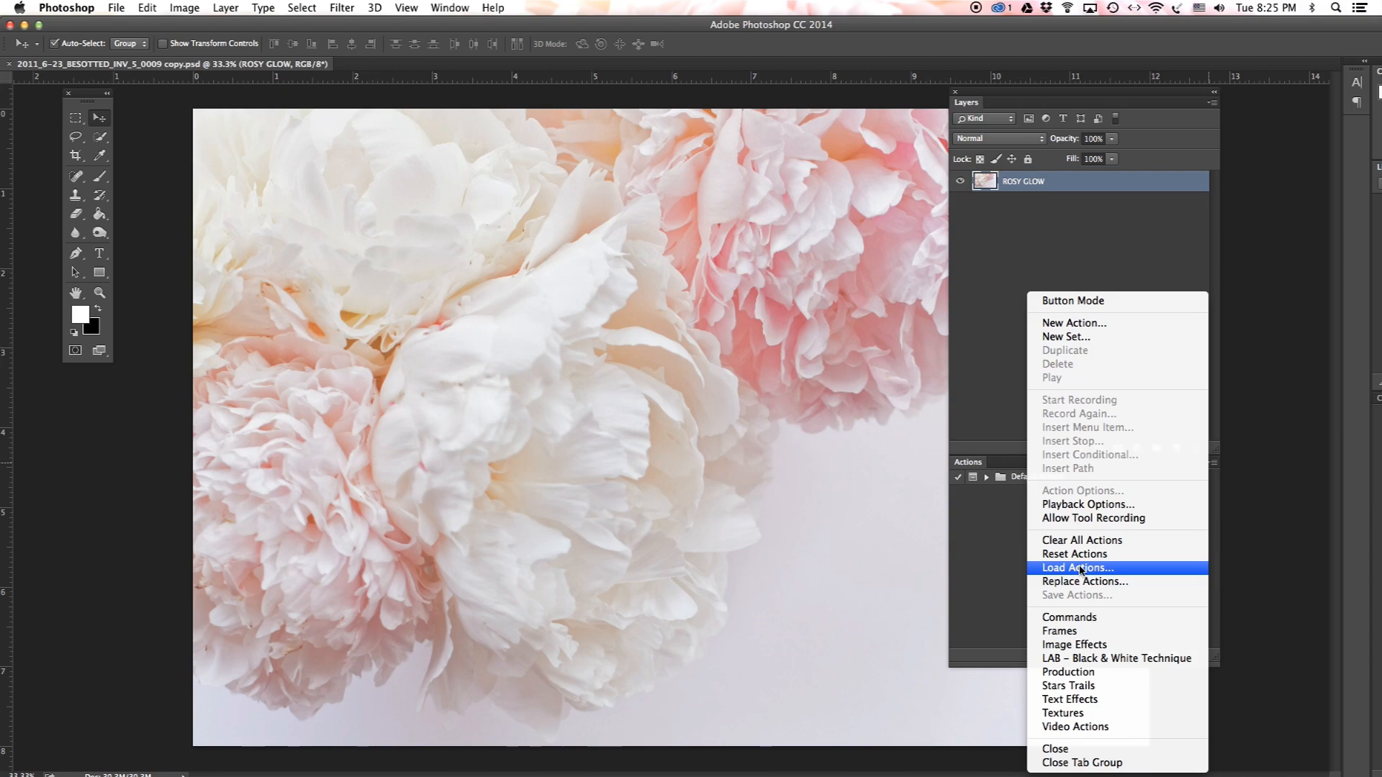
pyautogui.click(1075, 568)
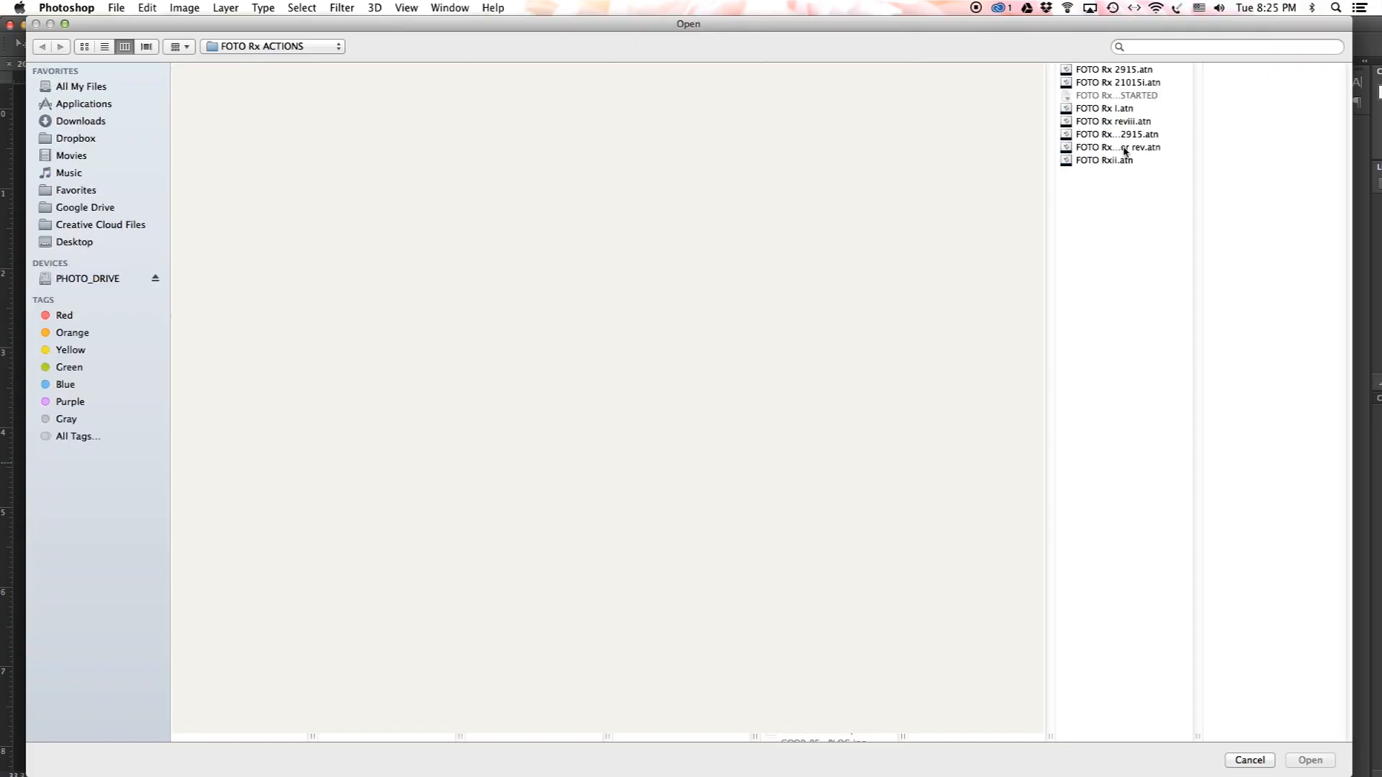
pyautogui.click(1111, 107)
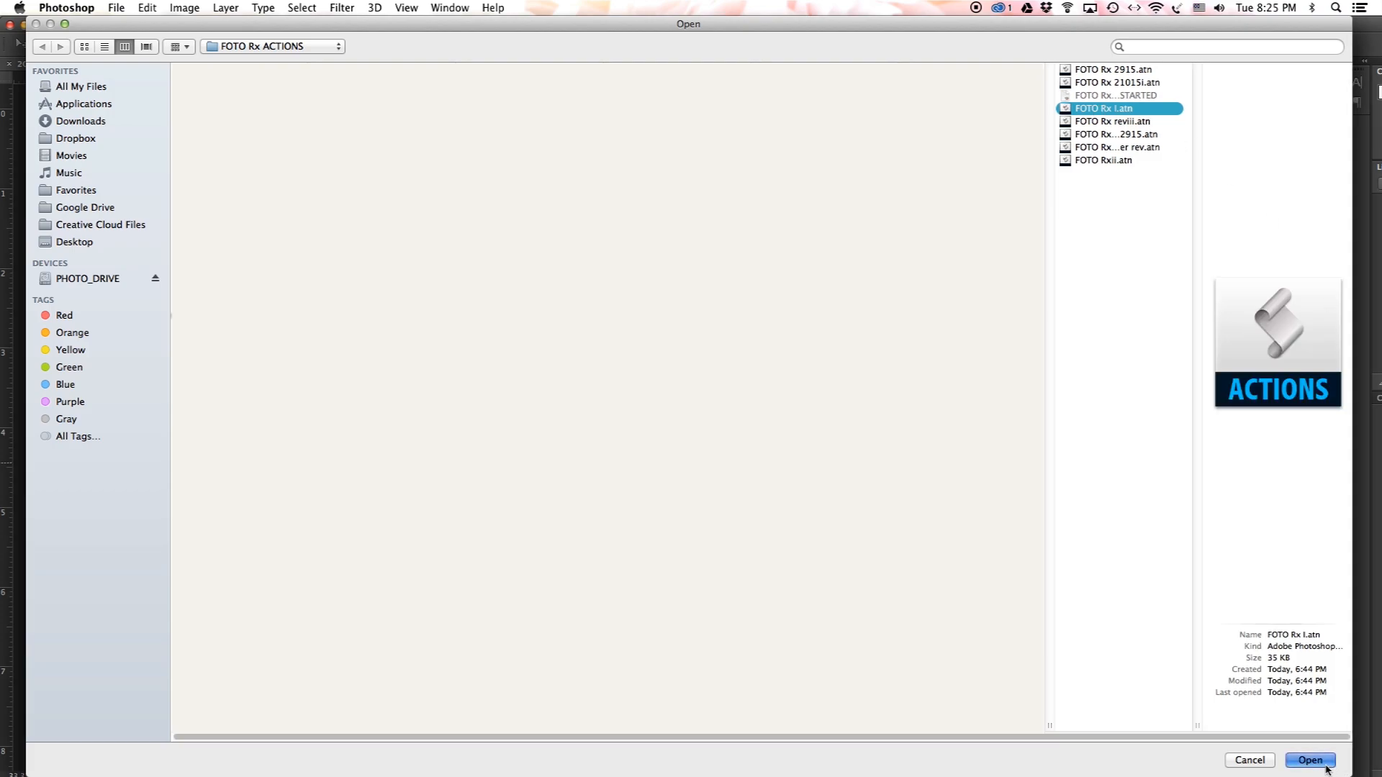
pyautogui.click(1311, 760)
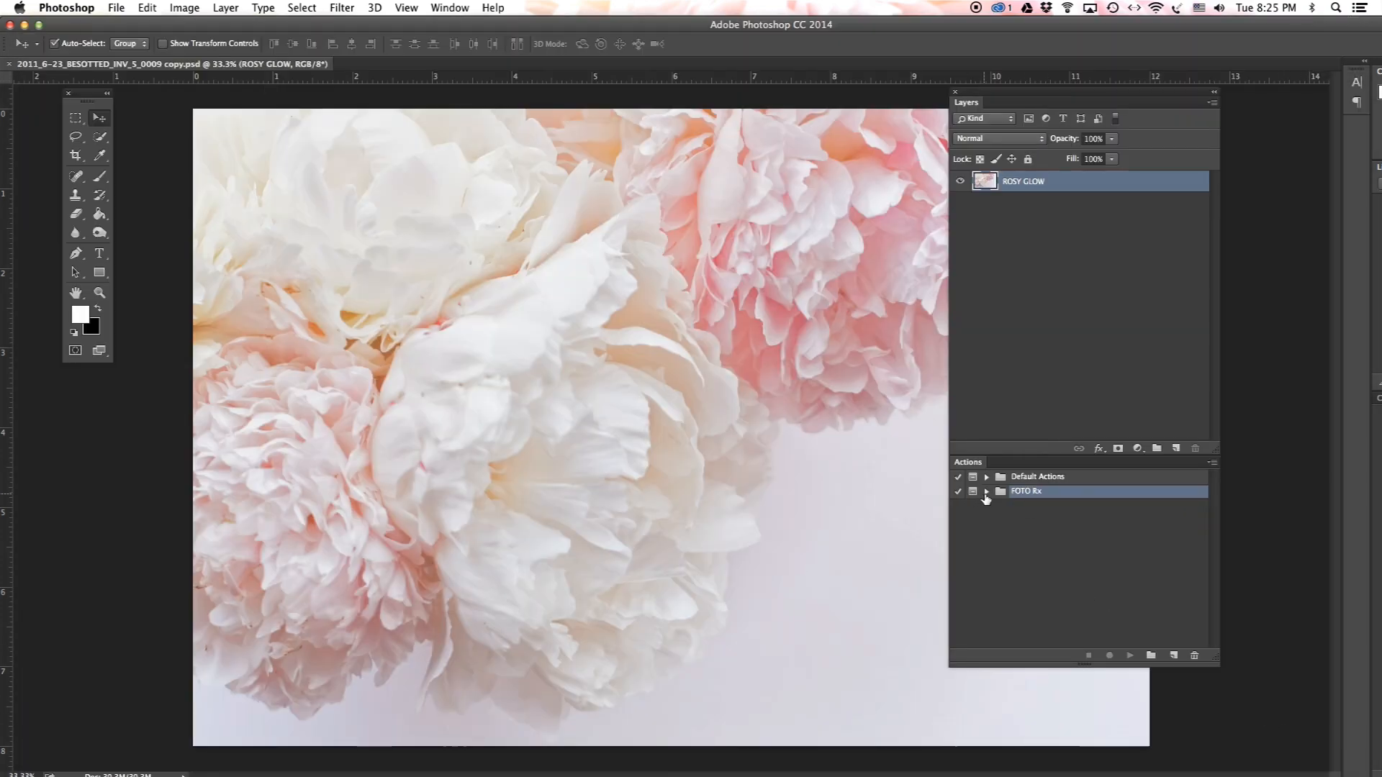
pyautogui.click(986, 500)
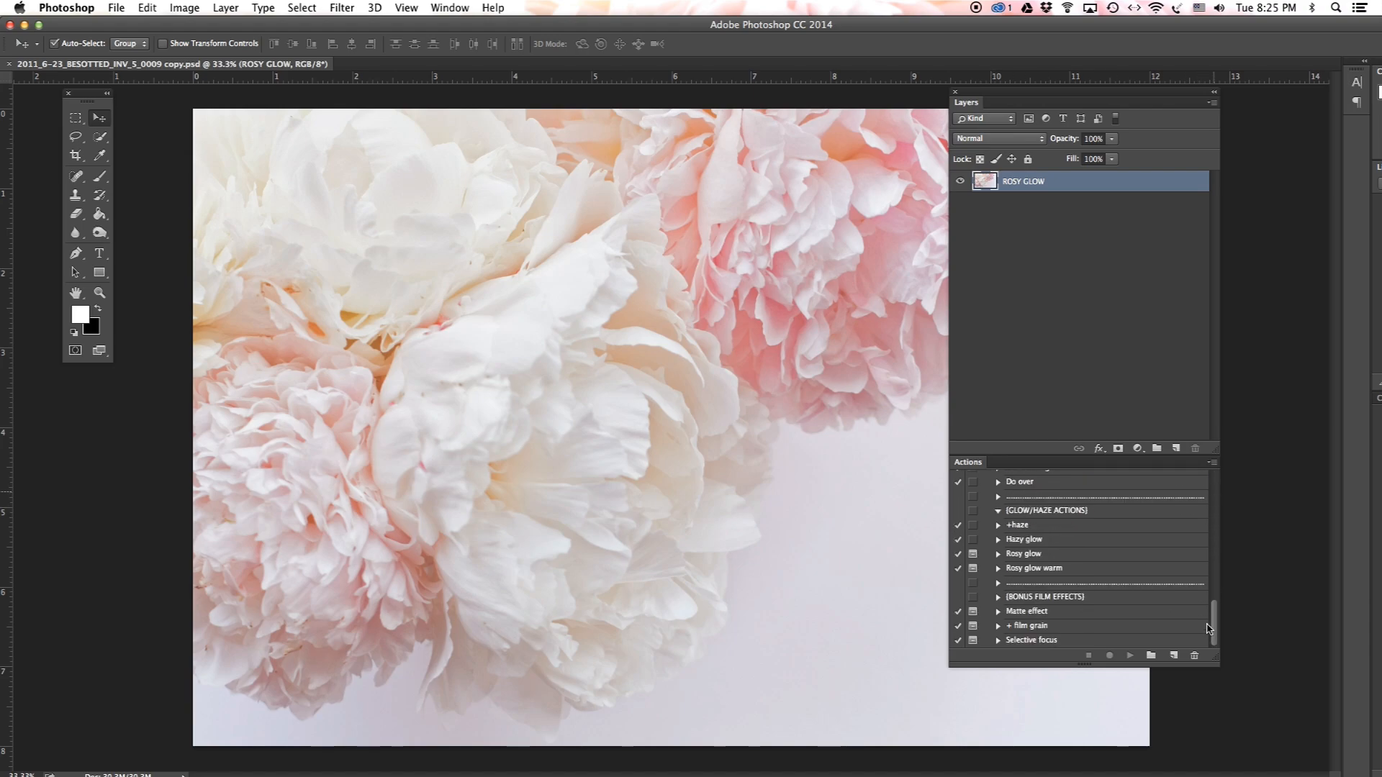